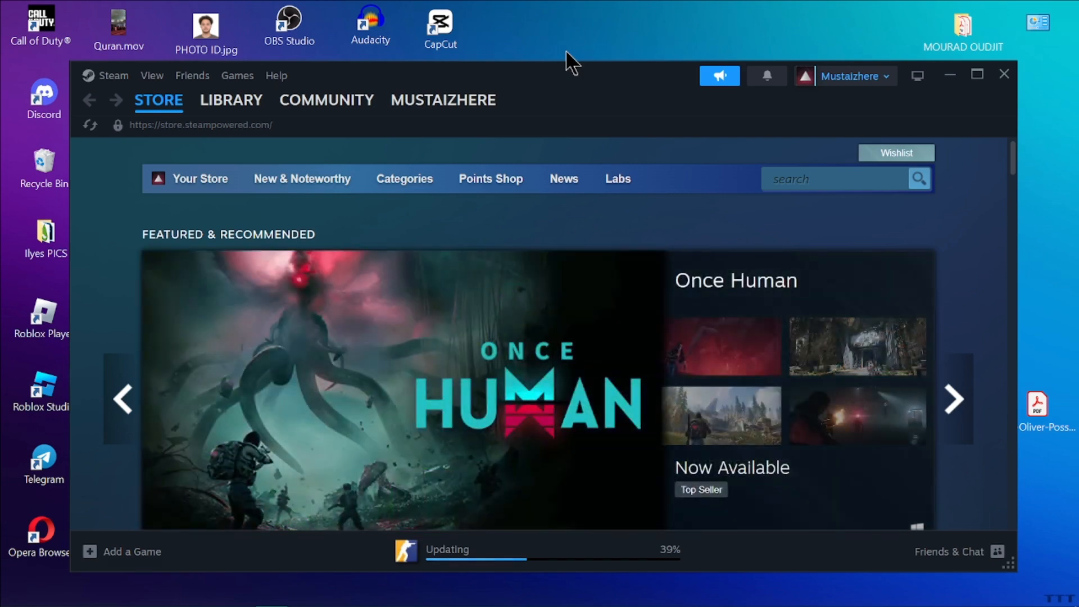
pyautogui.moveTo(10, 21)
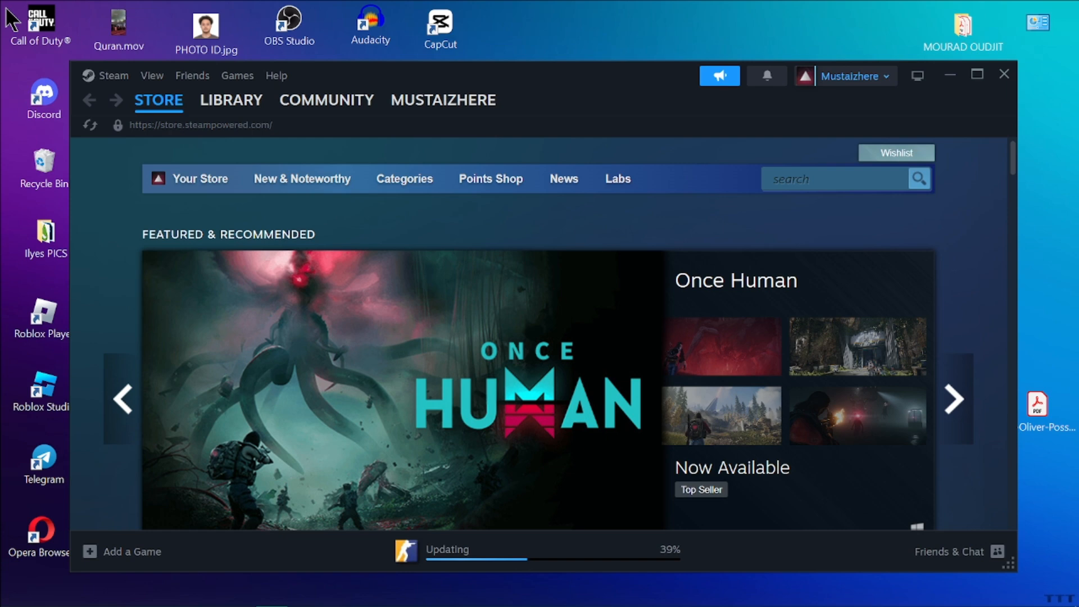
pyautogui.moveTo(145, 236)
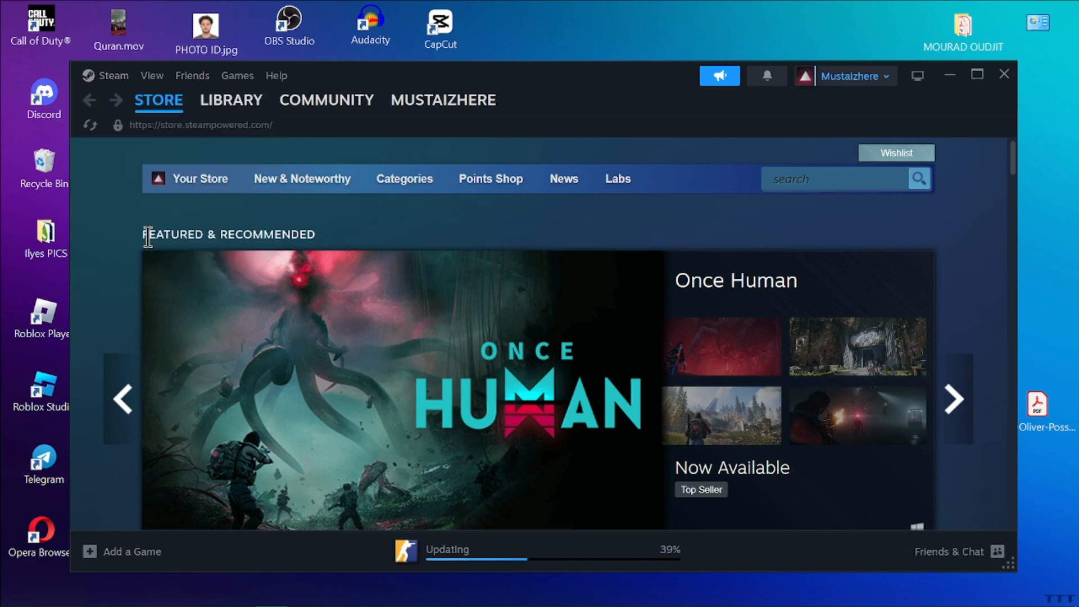